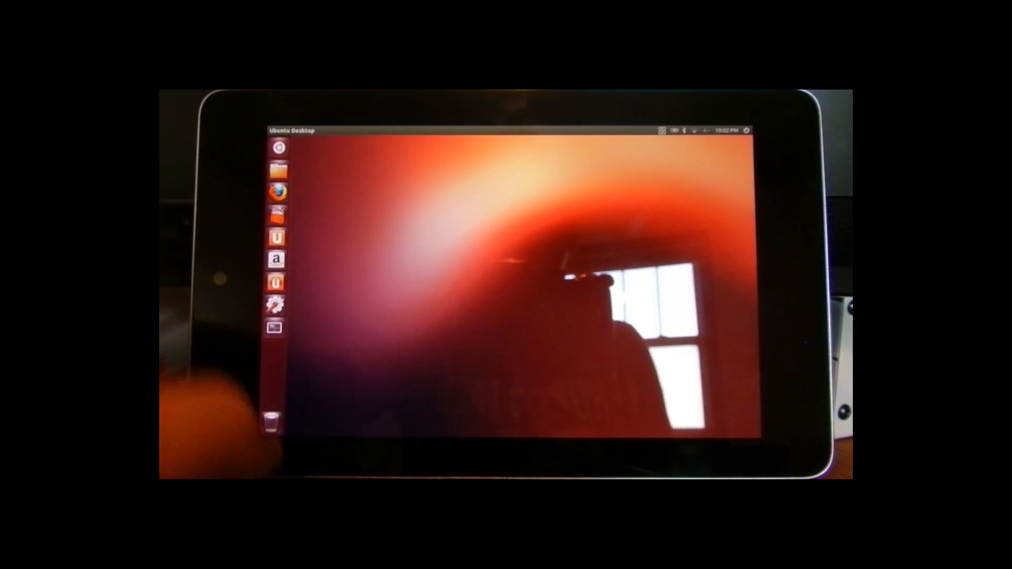
{"action": "mouse_move", "coordinate": [275, 303]}
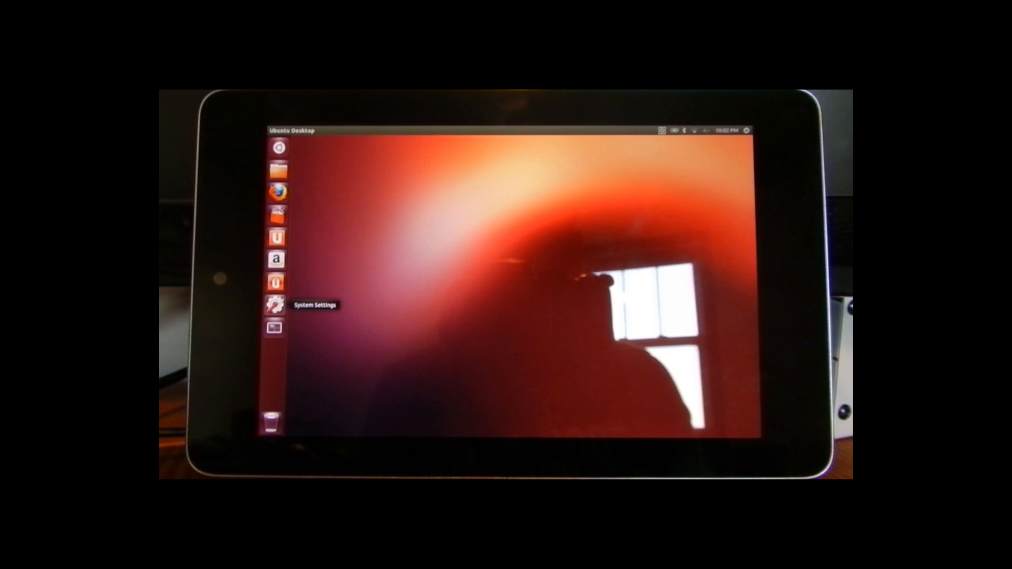
Launch Firefox from the Unity launcher, opening the Barnabe Googe homepage
{"action": "left_click", "coordinate": [275, 304]}
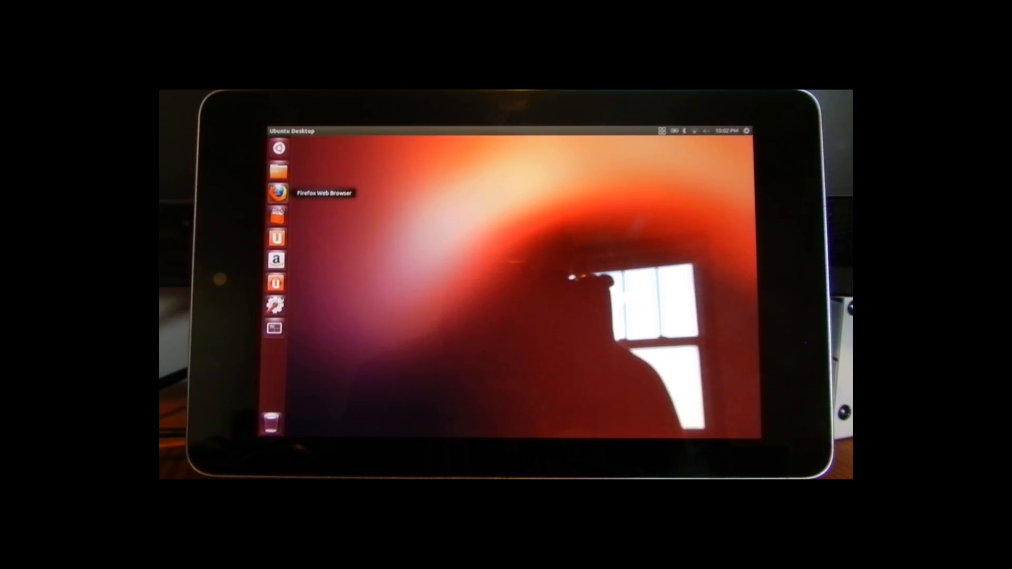
{"action": "left_click", "coordinate": [277, 193]}
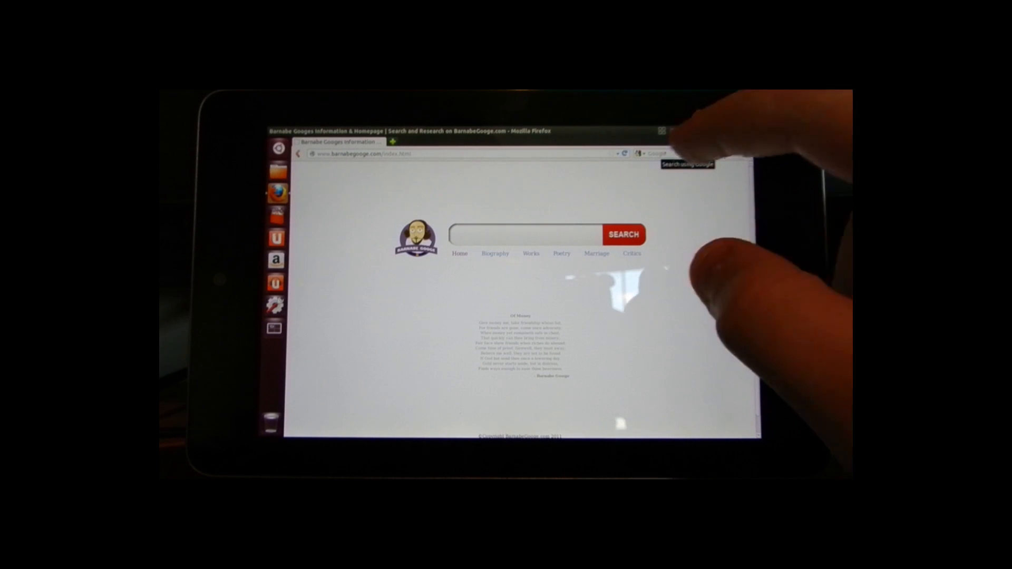
Run a Google search for 'apples' from the Firefox search box
{"action": "left_click", "coordinate": [523, 234]}
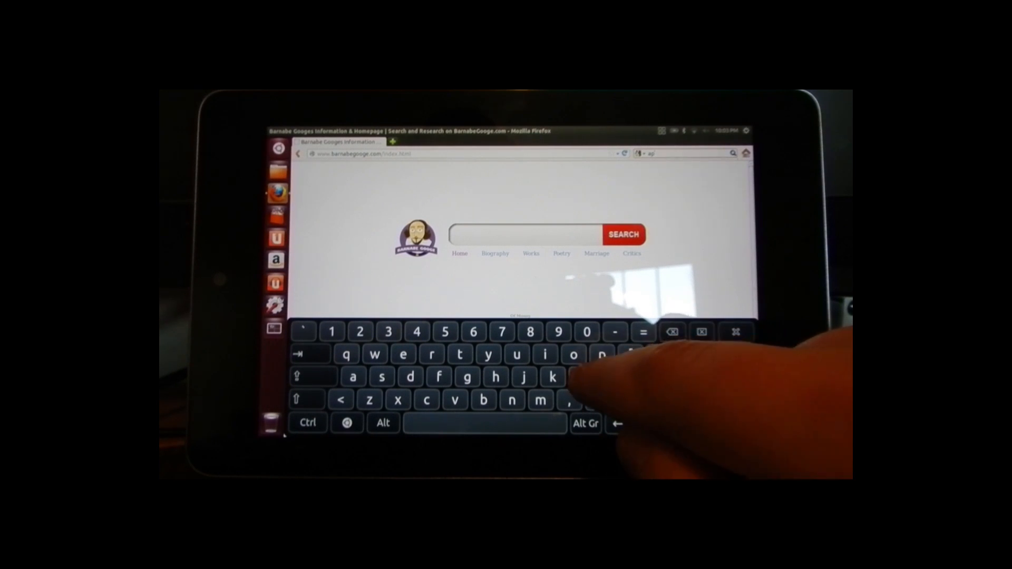
{"action": "type", "text": "apples"}
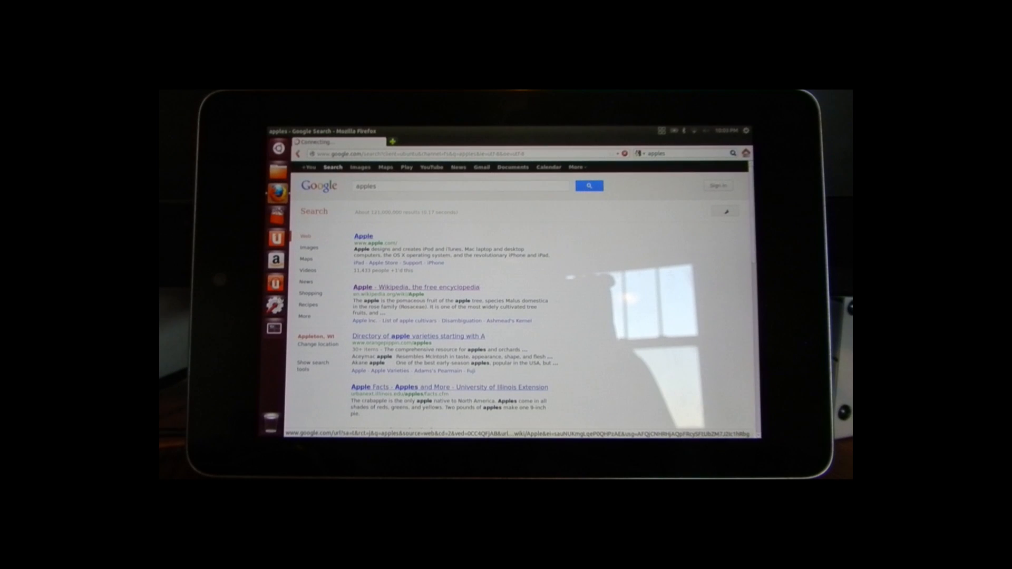
Open the 'Apple - Wikipedia, the free encyclopedia' result
{"action": "left_click", "coordinate": [416, 286]}
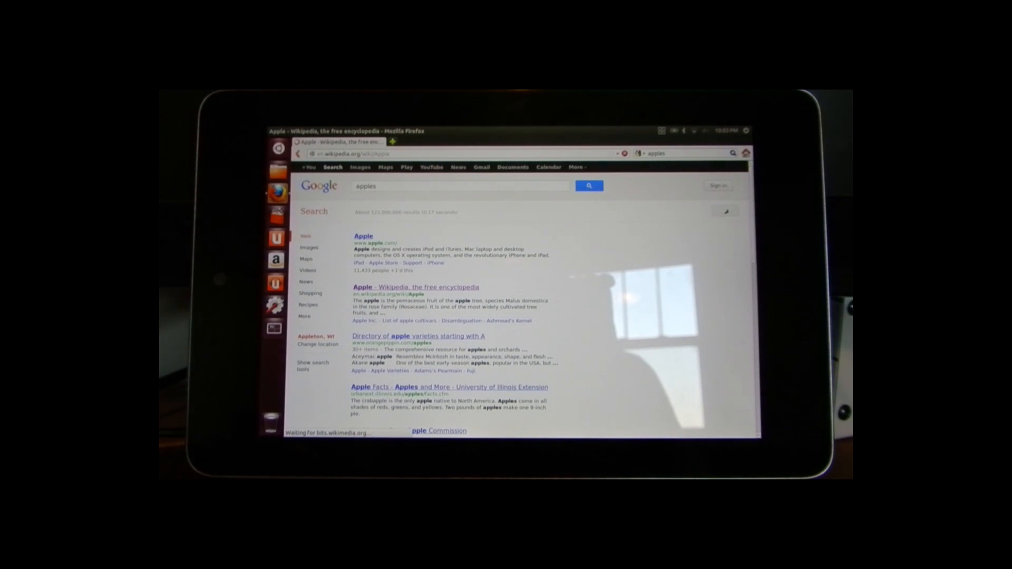
{"action": "left_click", "coordinate": [415, 287]}
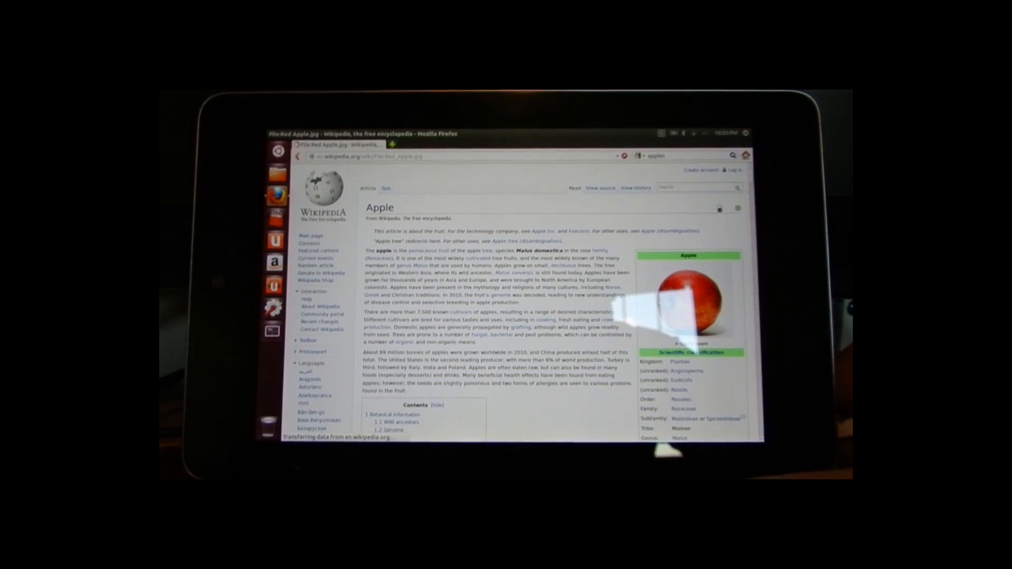
Open File:Red Apple.jpg from the infobox image and scroll through its page
{"action": "left_click", "coordinate": [694, 297]}
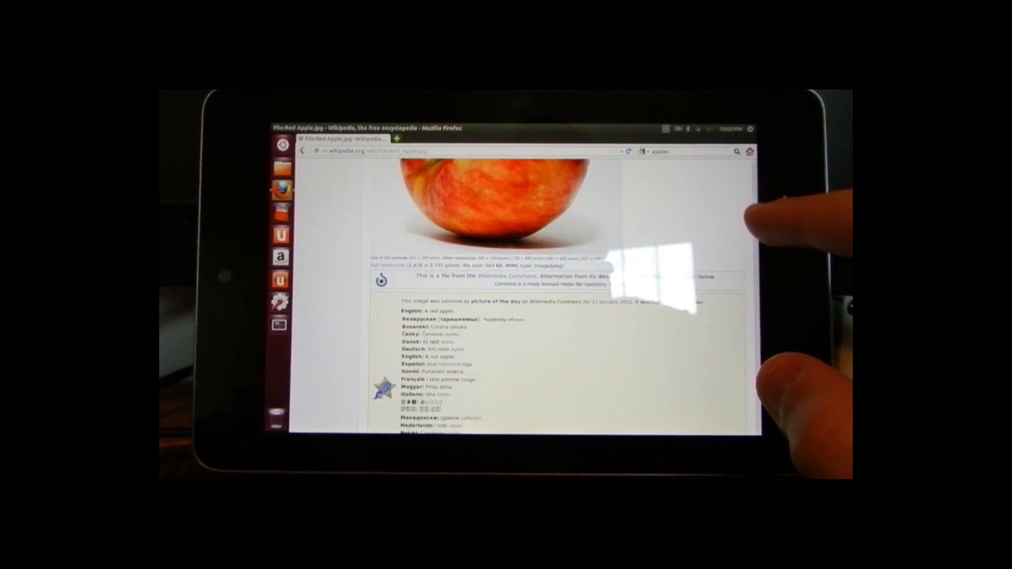
{"action": "scroll", "scroll_direction": "up", "scroll_amount": 3}
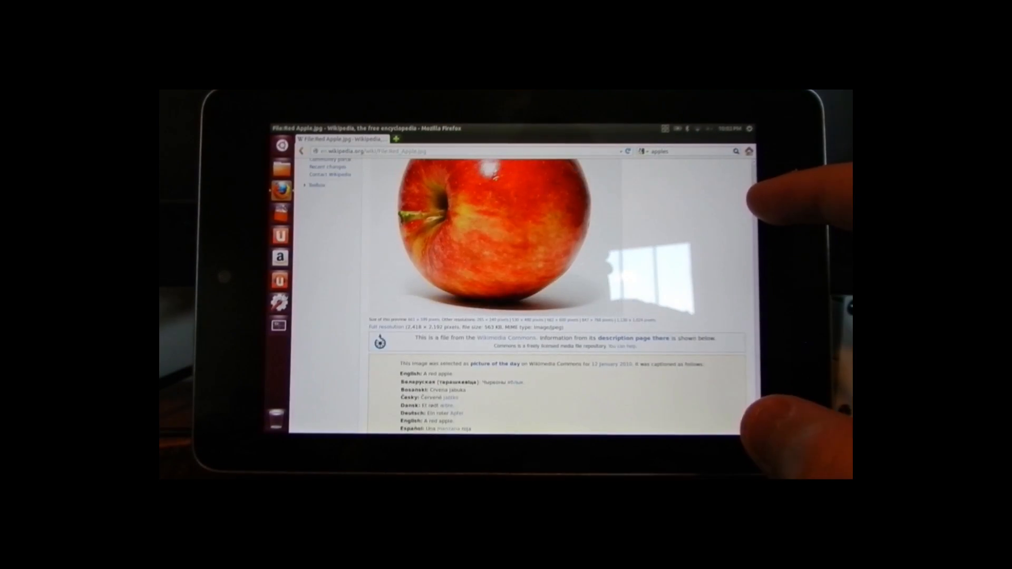
{"action": "scroll", "scroll_direction": "down", "scroll_amount": 3}
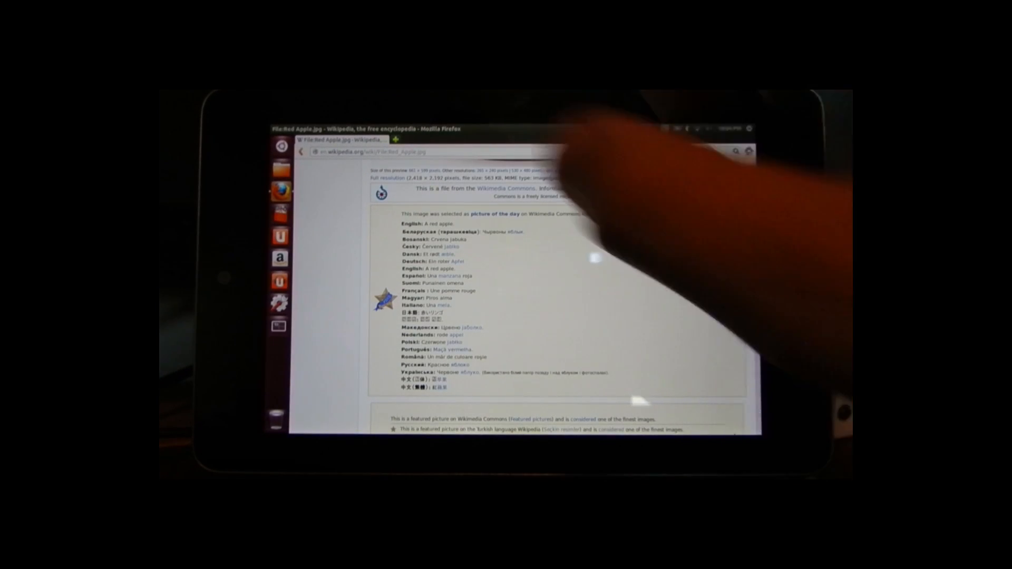
{"action": "scroll", "scroll_direction": "up", "scroll_amount": 3}
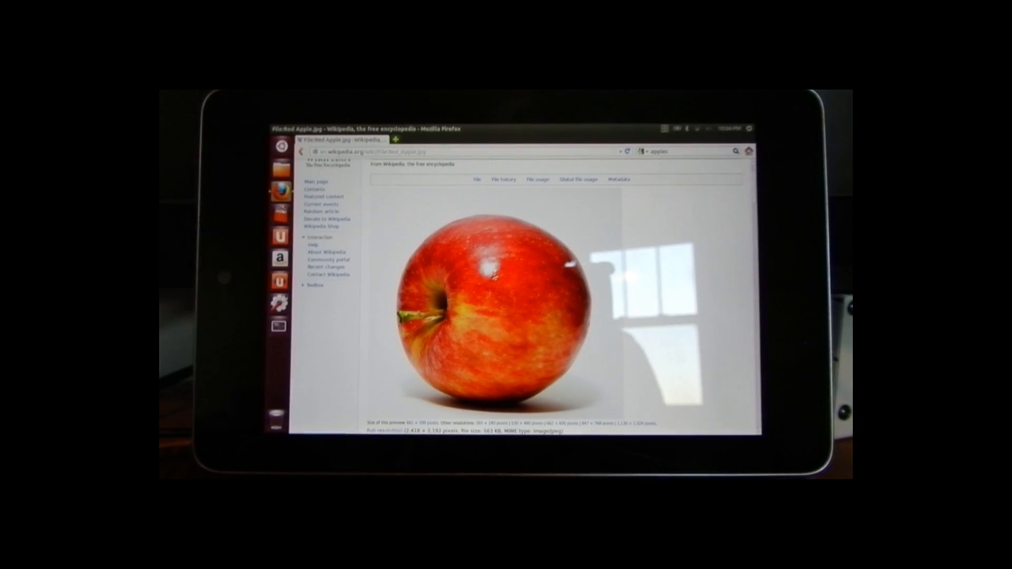